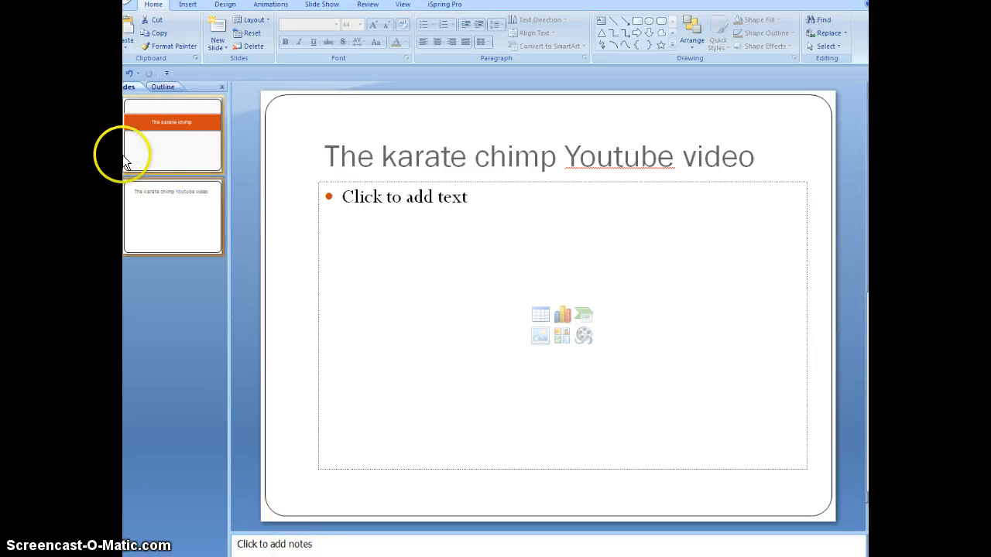
{"action": "mouse_move", "coordinate": [459, 192]}
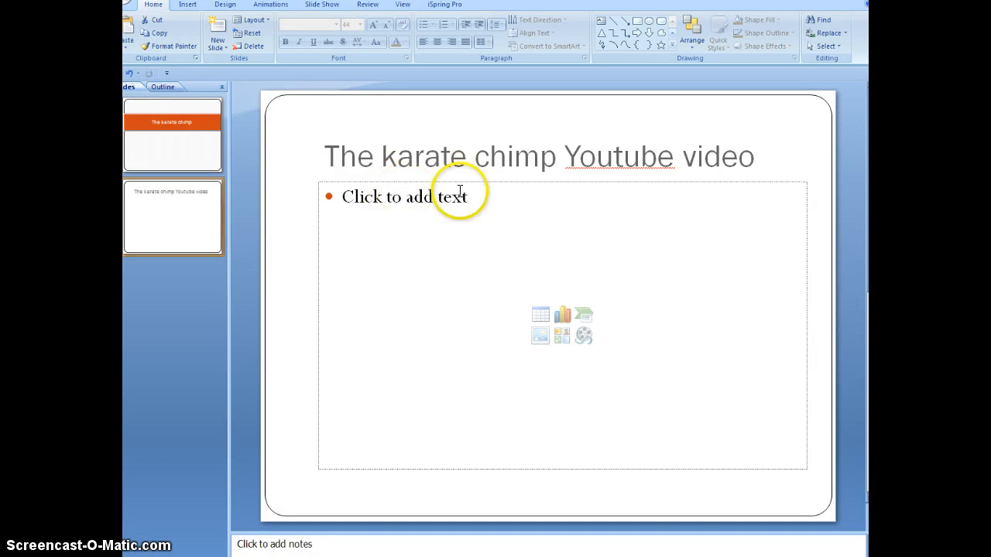
{"action": "mouse_move", "coordinate": [187, 75]}
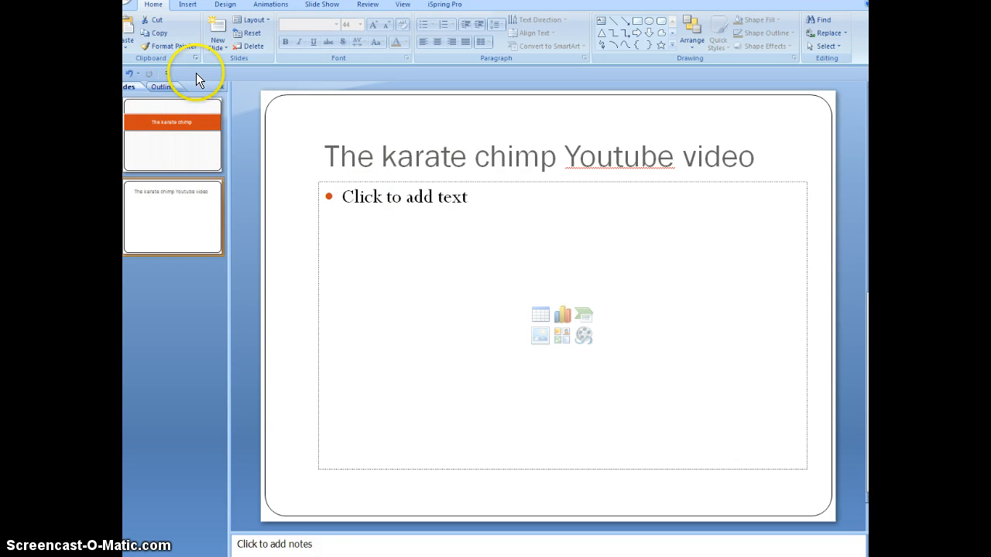
{"action": "mouse_move", "coordinate": [169, 79]}
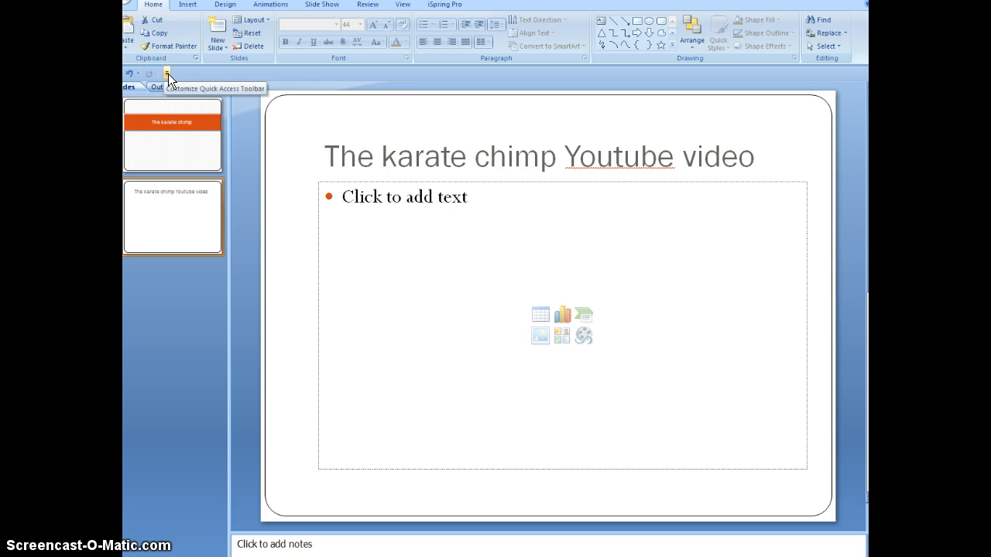
Enable Show Developer tab in the Ribbon from the Popular options and apply it
{"action": "left_click", "coordinate": [171, 73]}
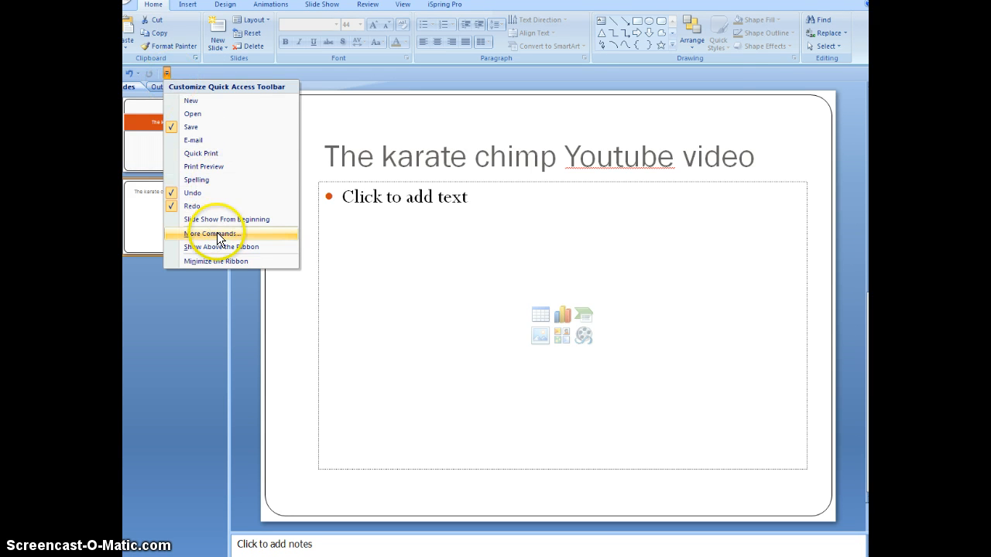
{"action": "left_click", "coordinate": [212, 233]}
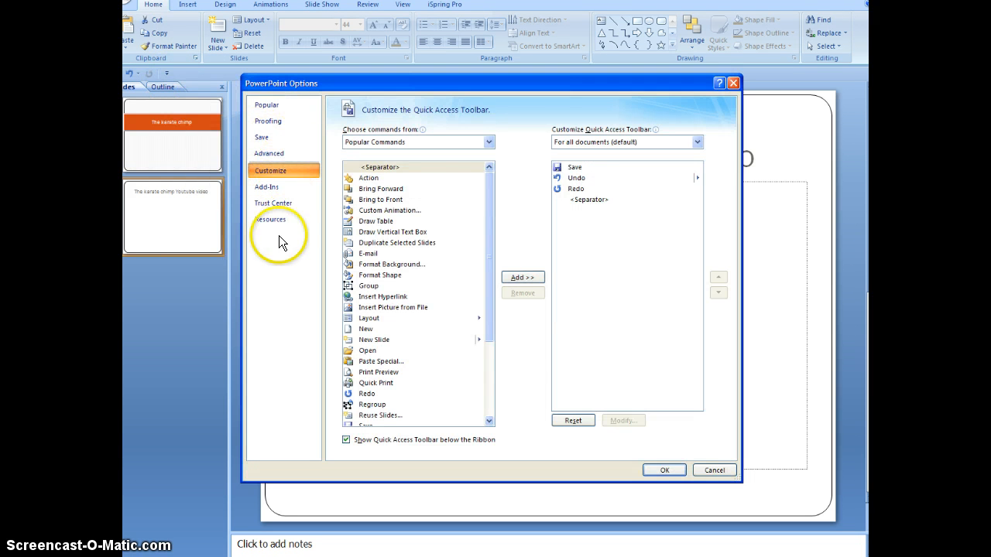
{"action": "left_click", "coordinate": [266, 105]}
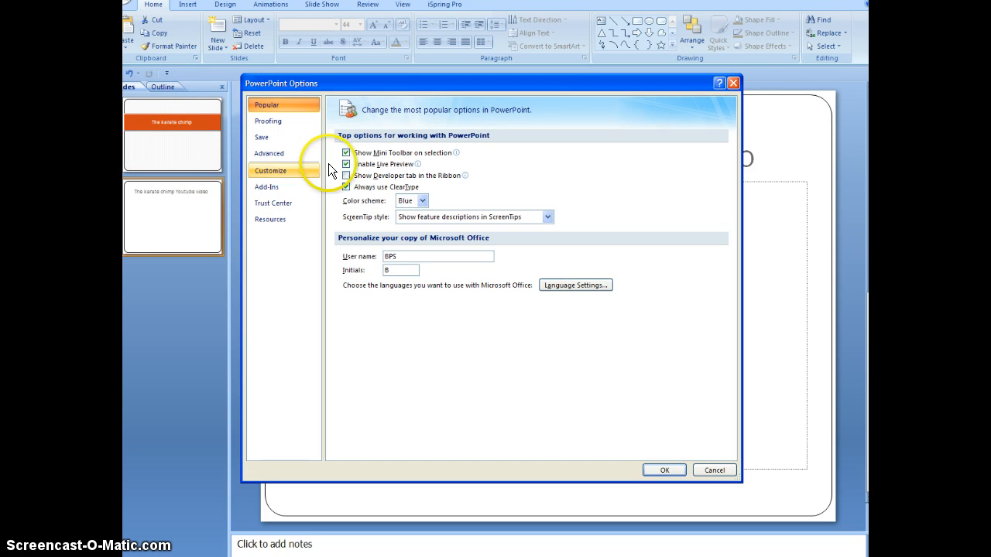
{"action": "left_click", "coordinate": [346, 176]}
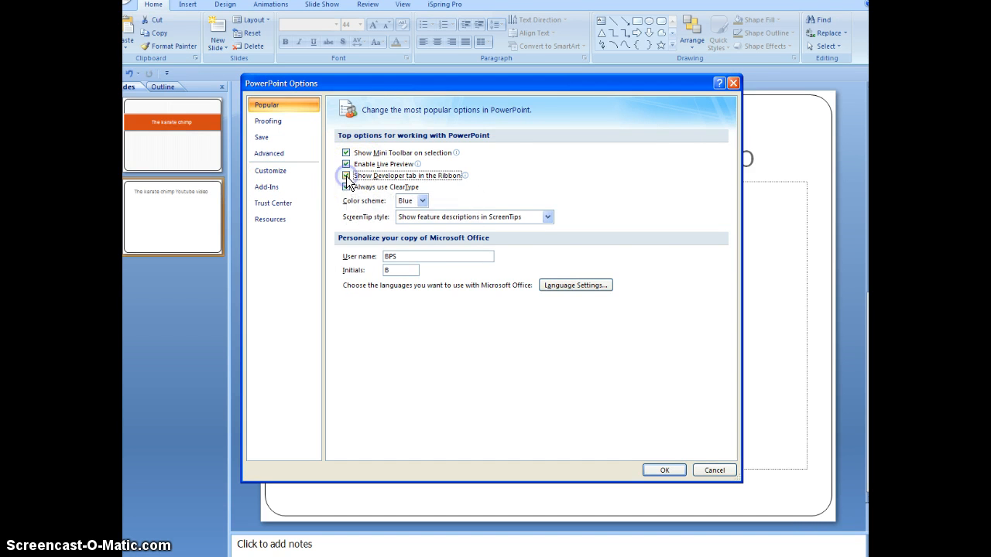
{"action": "left_click", "coordinate": [347, 175]}
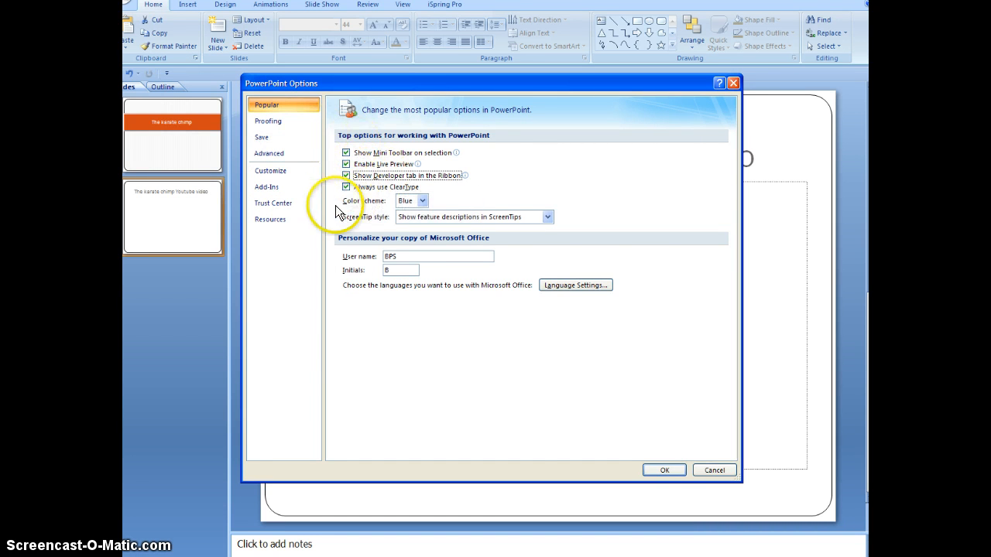
{"action": "left_click", "coordinate": [668, 471]}
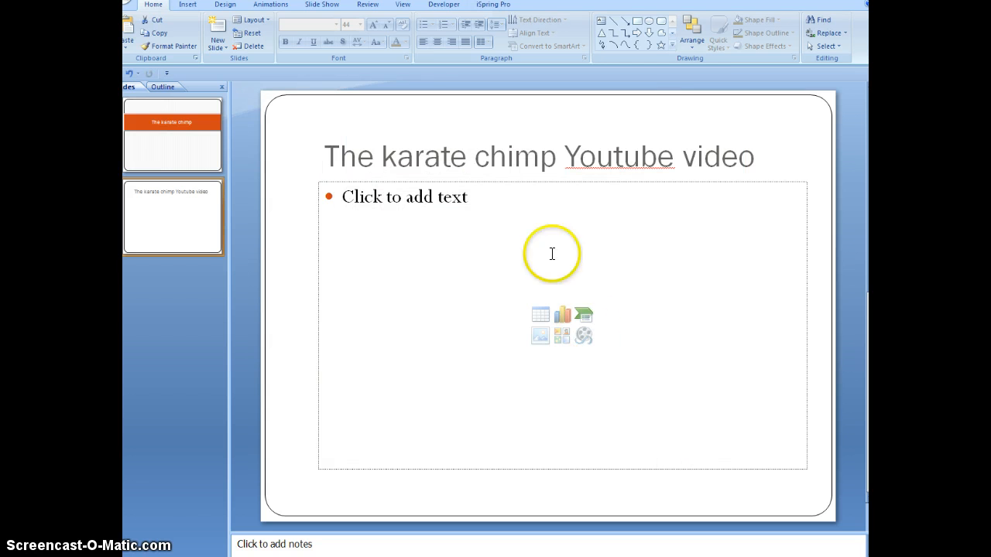
{"action": "mouse_move", "coordinate": [257, 438]}
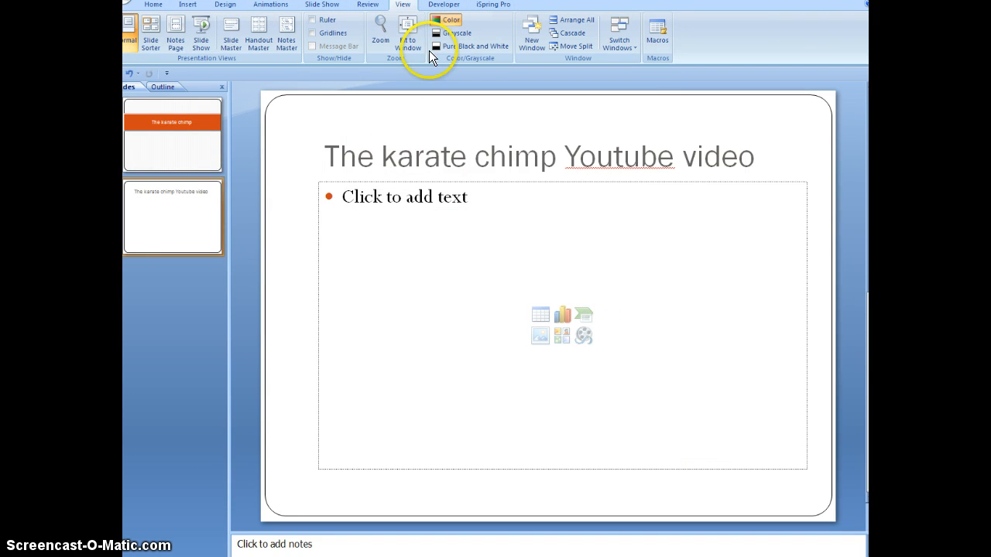
From the Developer tab's More Controls list, select Shockwave Flash Object
{"action": "left_click", "coordinate": [446, 5]}
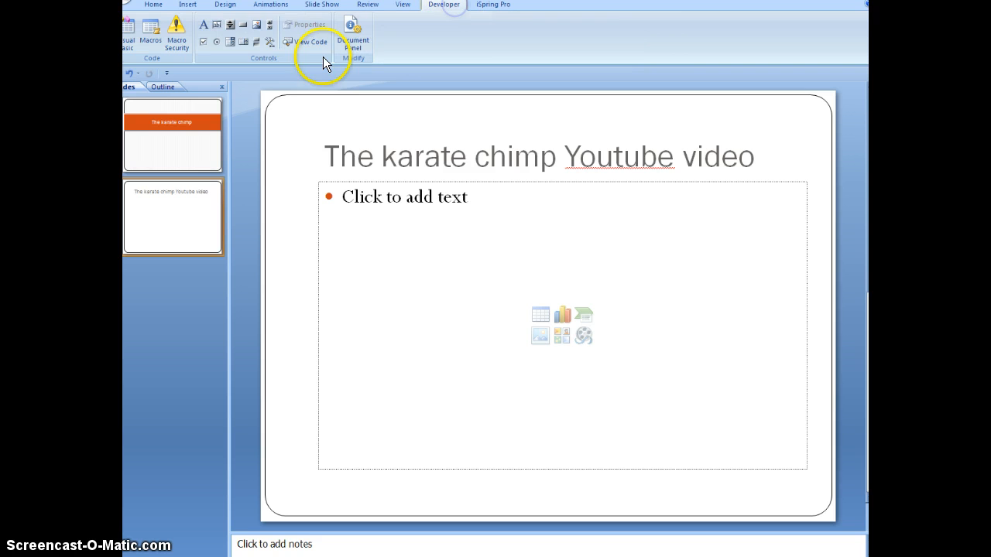
{"action": "mouse_move", "coordinate": [269, 41]}
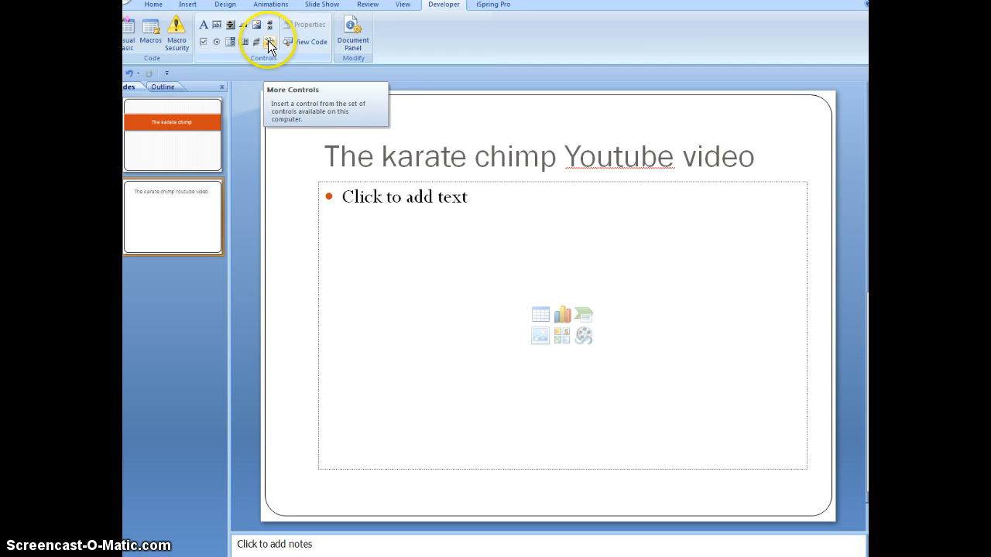
{"action": "mouse_move", "coordinate": [269, 107]}
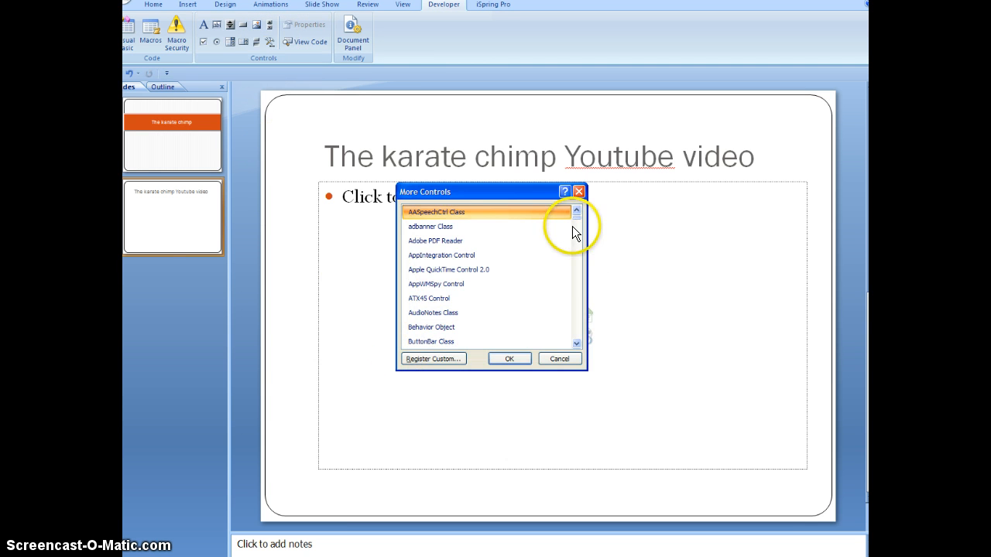
{"action": "left_click_drag", "start_coordinate": [576, 232], "coordinate": [576, 282]}
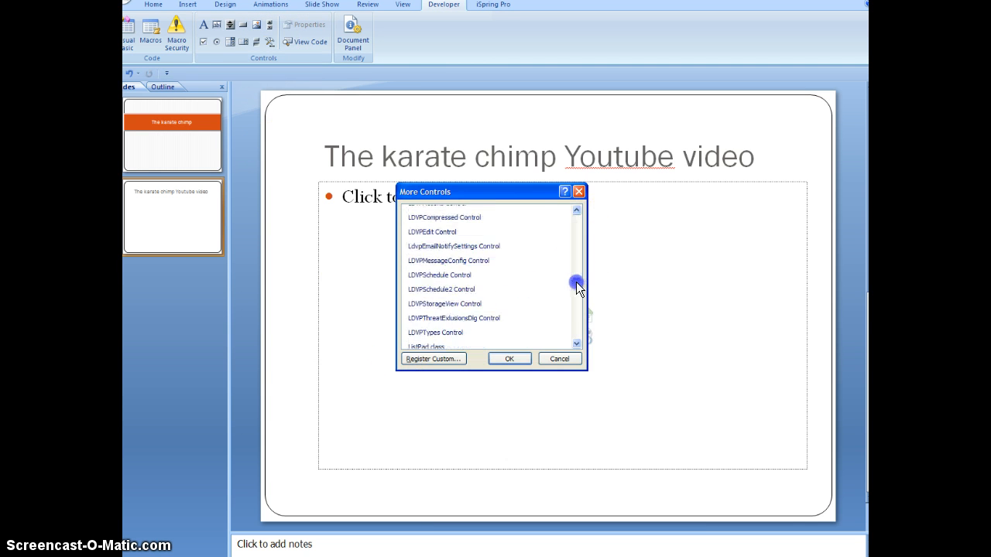
{"action": "left_click_drag", "start_coordinate": [576, 281], "coordinate": [576, 325]}
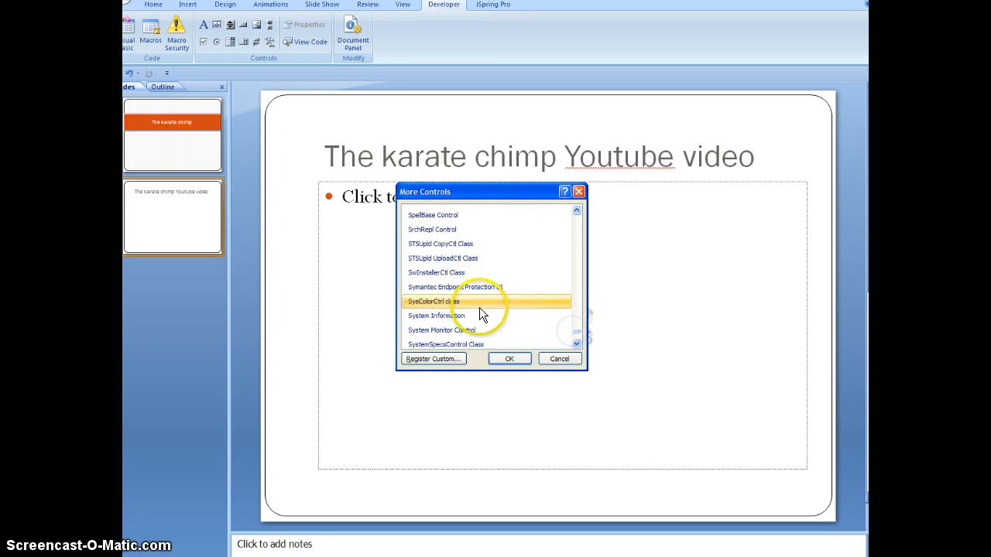
{"action": "left_click", "coordinate": [576, 344]}
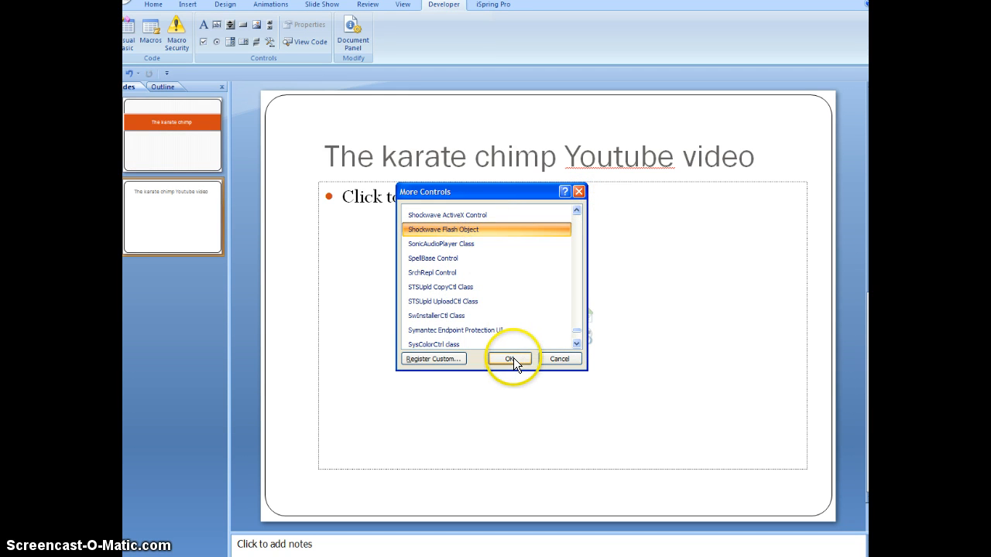
Insert the Shockwave Flash Object and drag it across the karate chimp slide's content area
{"action": "left_click", "coordinate": [511, 359]}
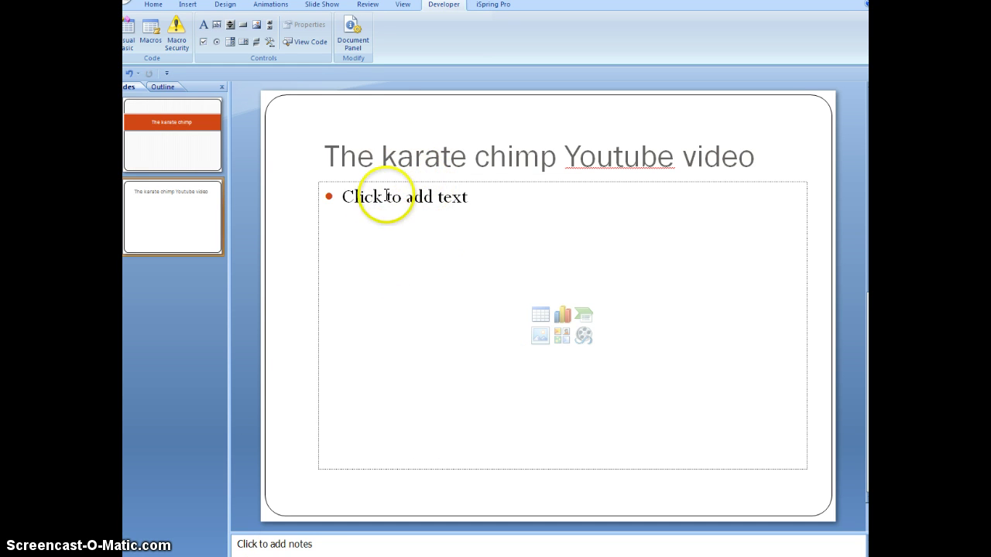
{"action": "mouse_move", "coordinate": [318, 182]}
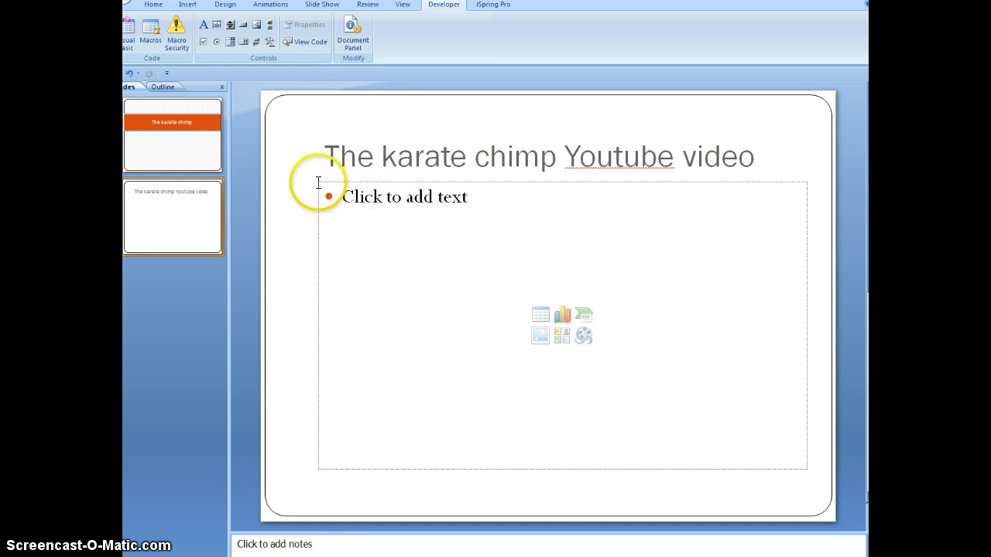
{"action": "mouse_move", "coordinate": [341, 192]}
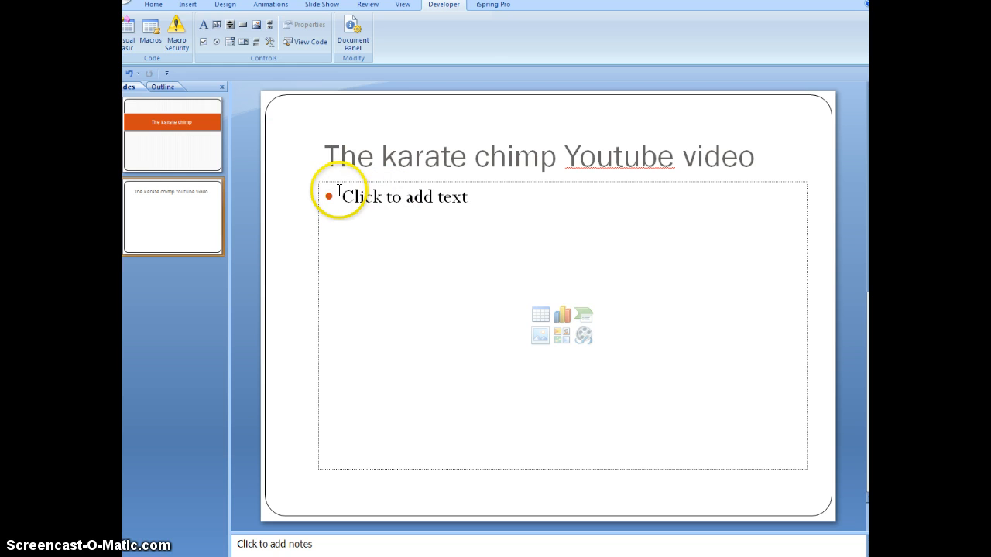
{"action": "left_click", "coordinate": [341, 195]}
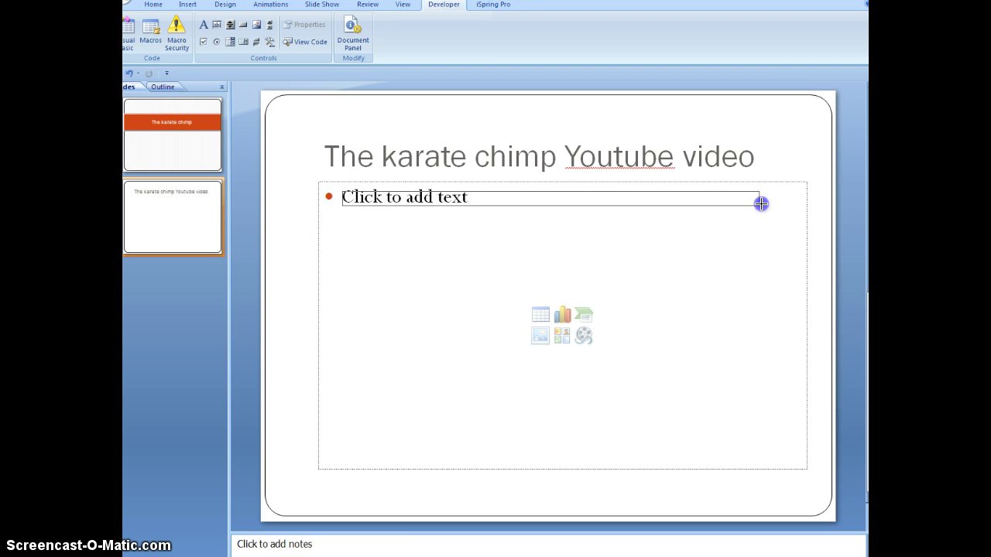
{"action": "left_click_drag", "start_coordinate": [762, 204], "coordinate": [805, 261]}
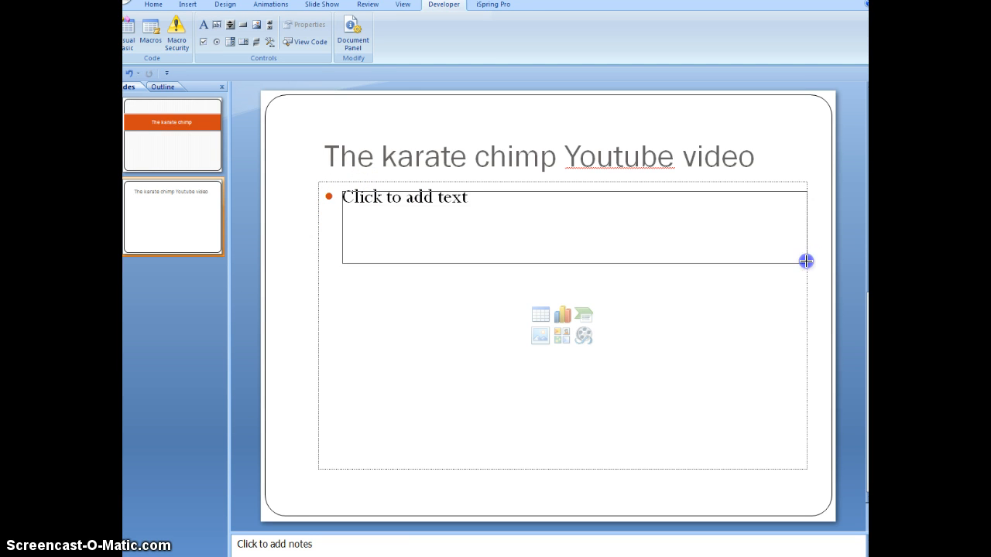
{"action": "left_click_drag", "start_coordinate": [805, 260], "coordinate": [800, 467]}
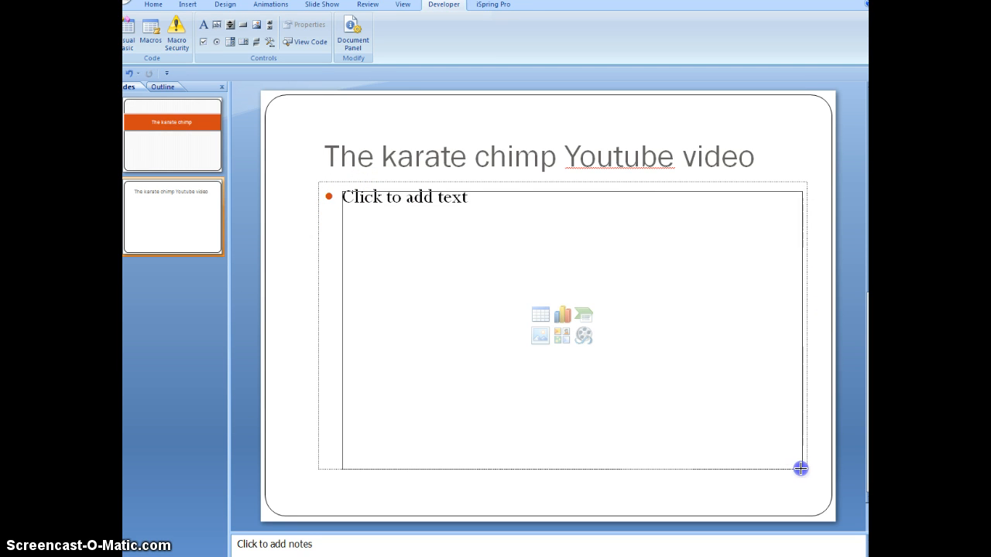
{"action": "mouse_move", "coordinate": [805, 471]}
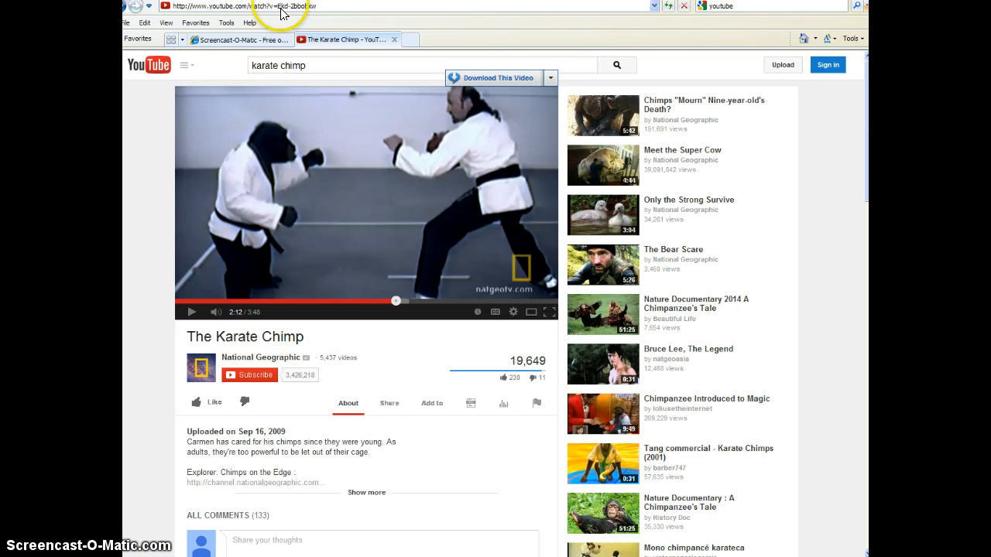
Search YouTube for karate chimp, open the KARATE CHIMP video and pause it
{"action": "right_click", "coordinate": [276, 6]}
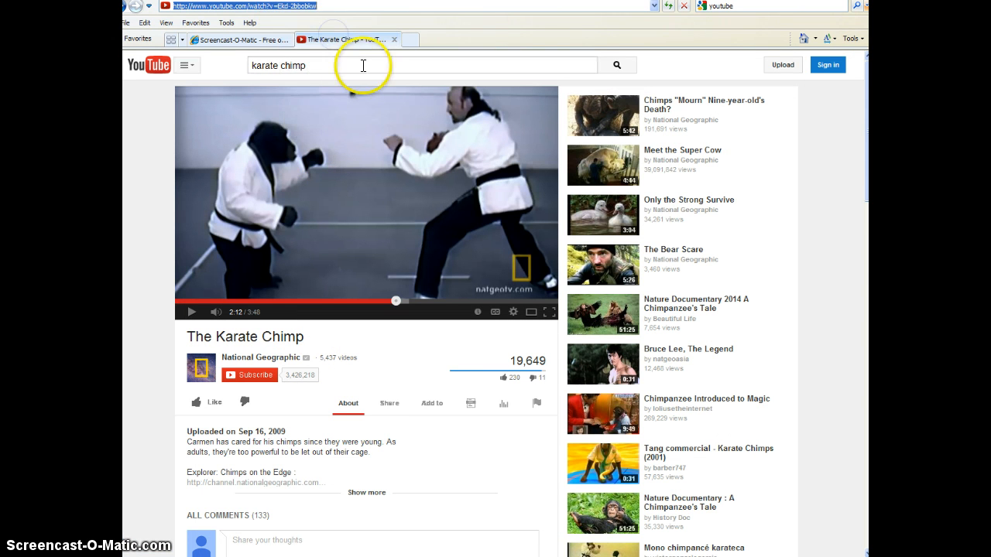
{"action": "mouse_move", "coordinate": [362, 65]}
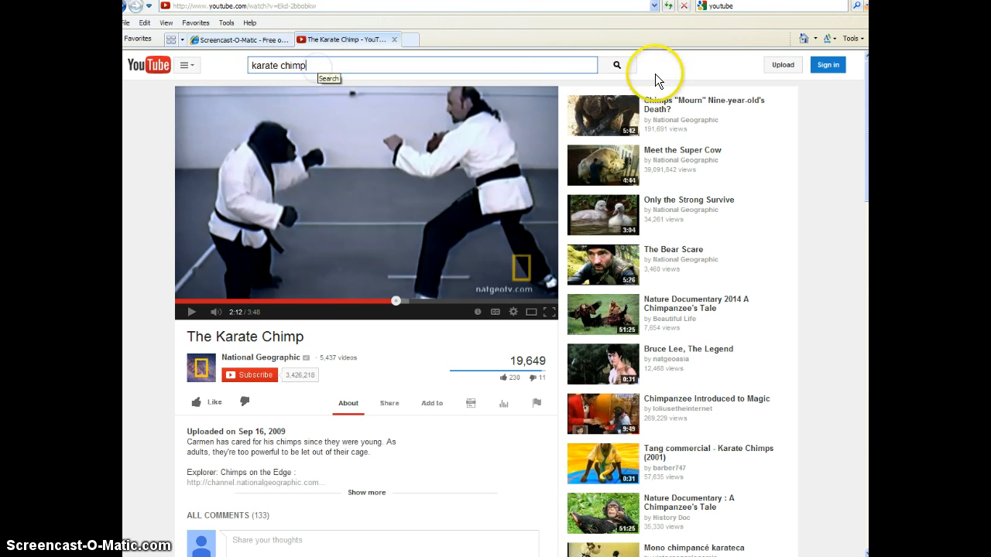
{"action": "left_click", "coordinate": [615, 65]}
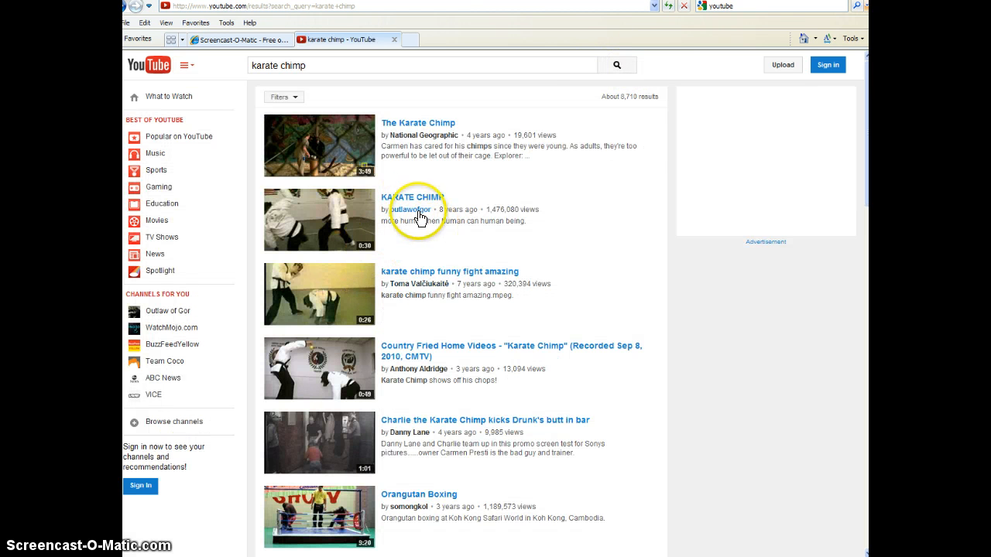
{"action": "left_click", "coordinate": [414, 198]}
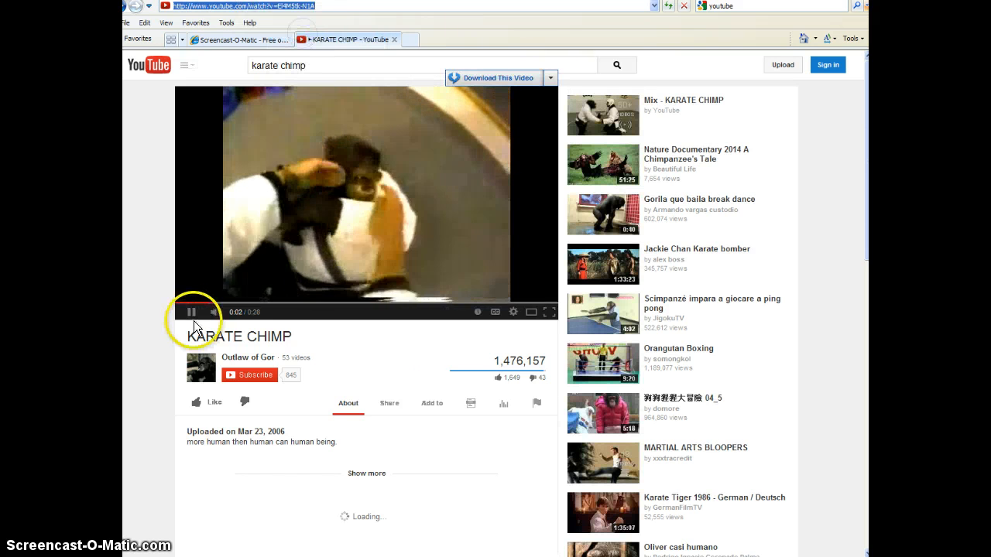
{"action": "left_click", "coordinate": [192, 313]}
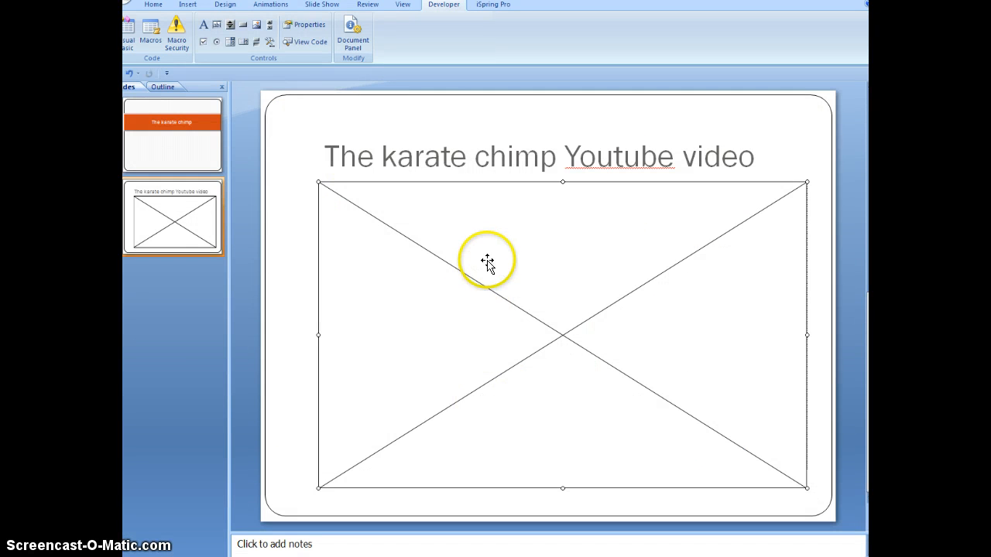
Bring up the Properties list of the Flash control on slide 2
{"action": "right_click", "coordinate": [486, 262]}
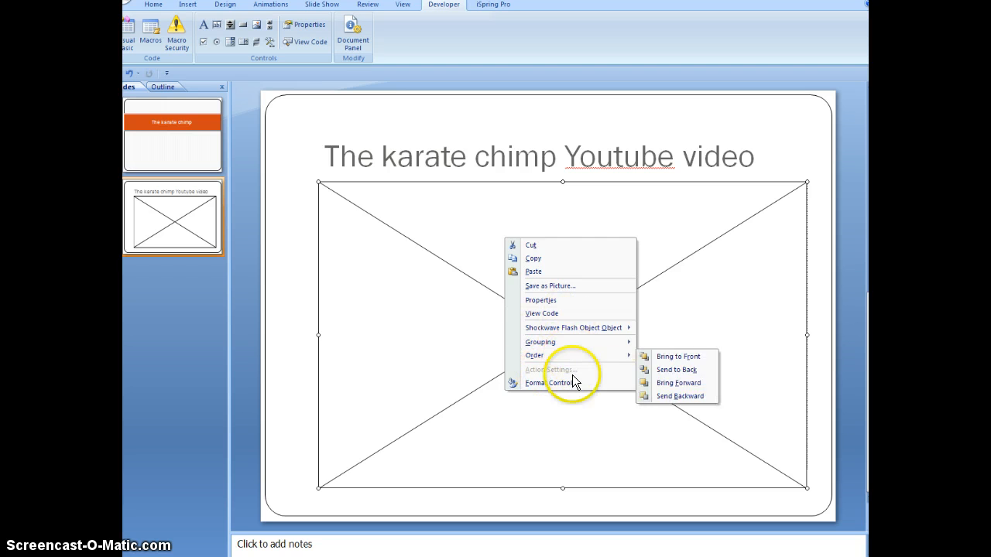
{"action": "left_click", "coordinate": [540, 300]}
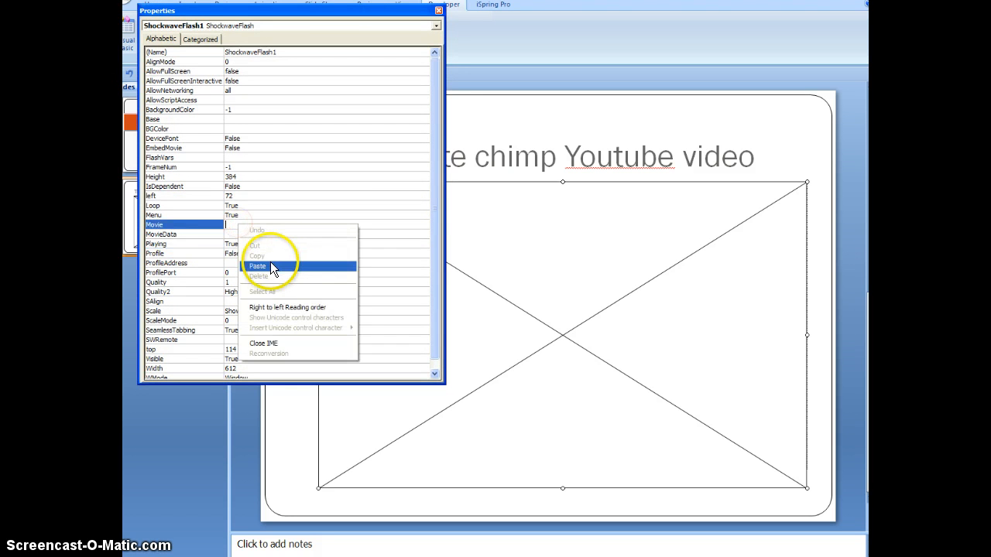
Paste the YouTube video address into the Flash control's Movie property
{"action": "left_click", "coordinate": [257, 266]}
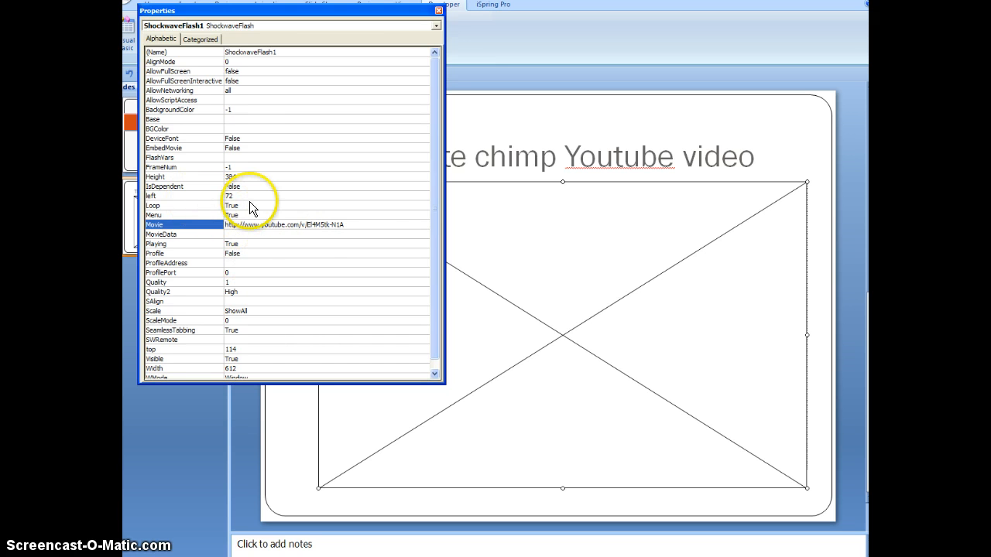
Set the Flash control's Loop and Playing properties to False and close the Properties window
{"action": "left_click", "coordinate": [178, 204]}
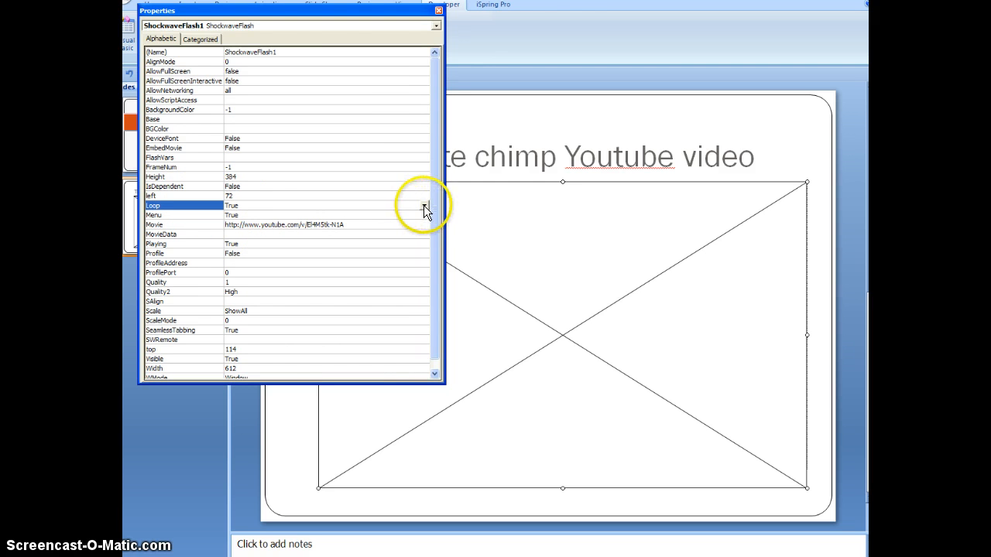
{"action": "left_click", "coordinate": [424, 205]}
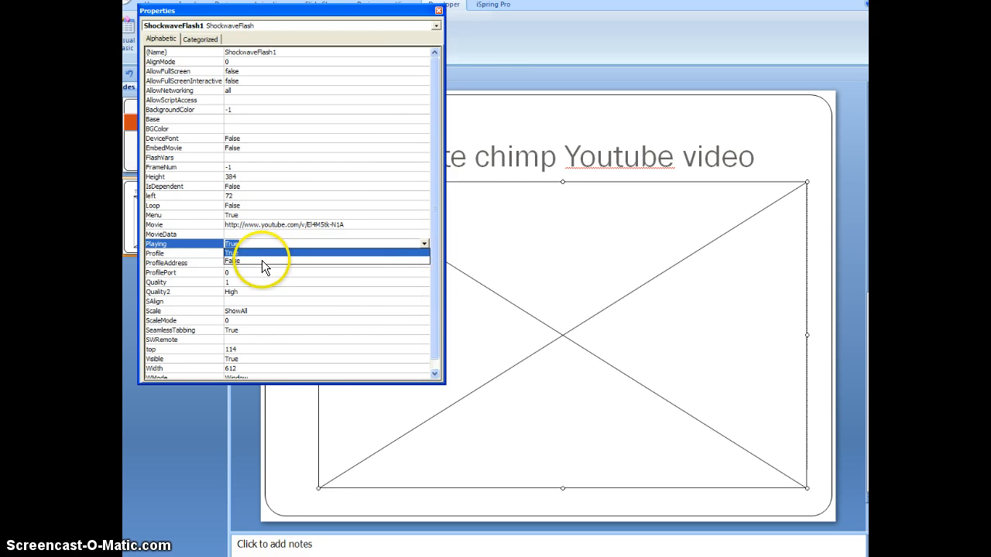
{"action": "left_click", "coordinate": [232, 254]}
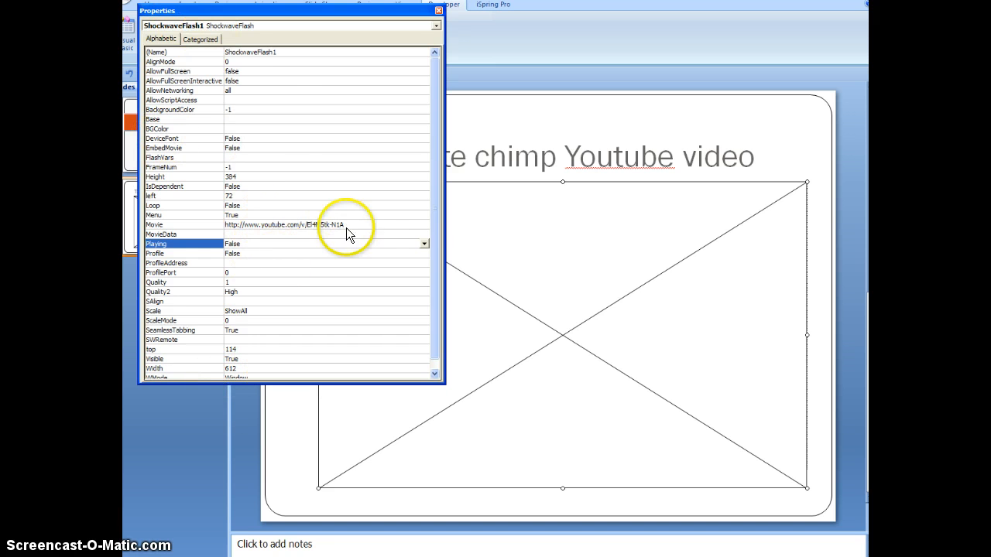
{"action": "mouse_move", "coordinate": [263, 225]}
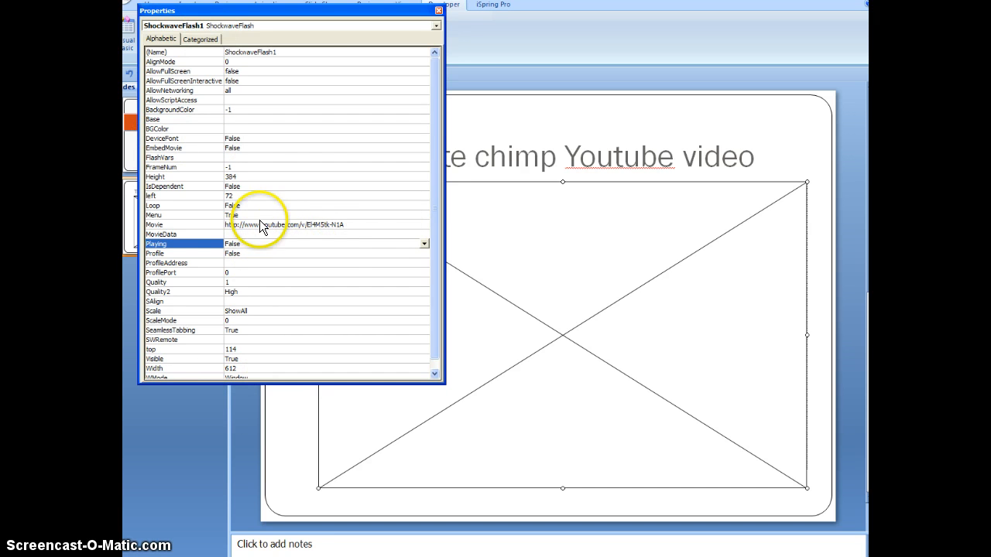
{"action": "mouse_move", "coordinate": [310, 226]}
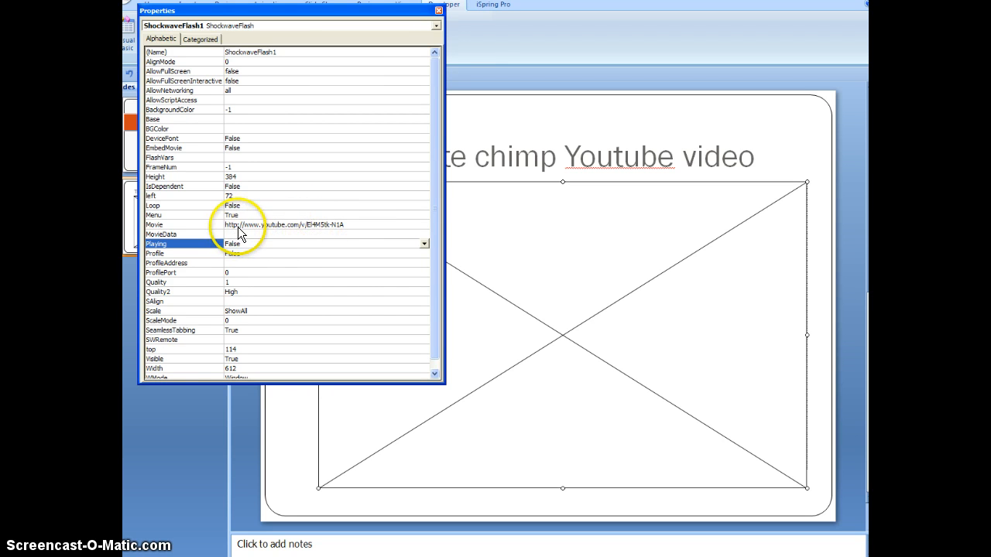
{"action": "mouse_move", "coordinate": [300, 232]}
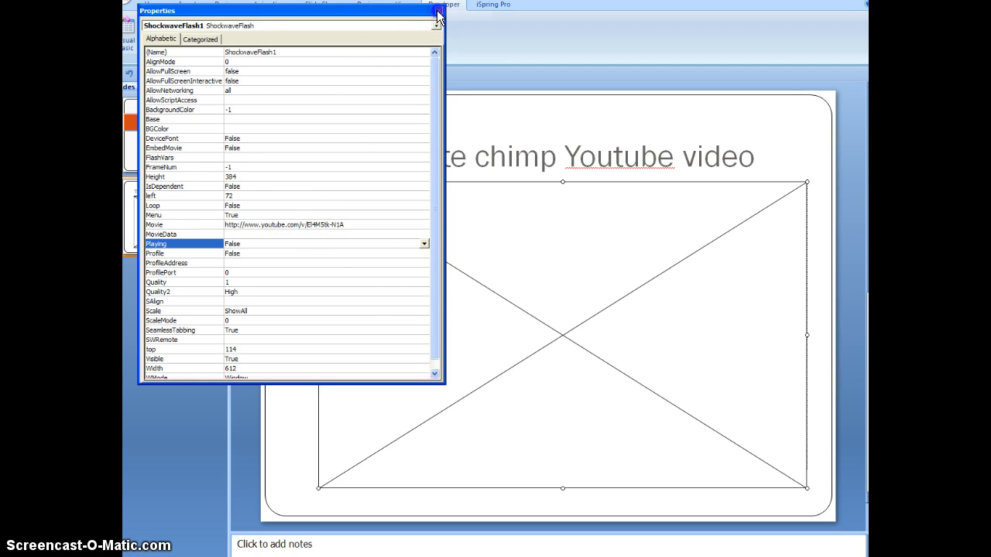
{"action": "left_click", "coordinate": [430, 9]}
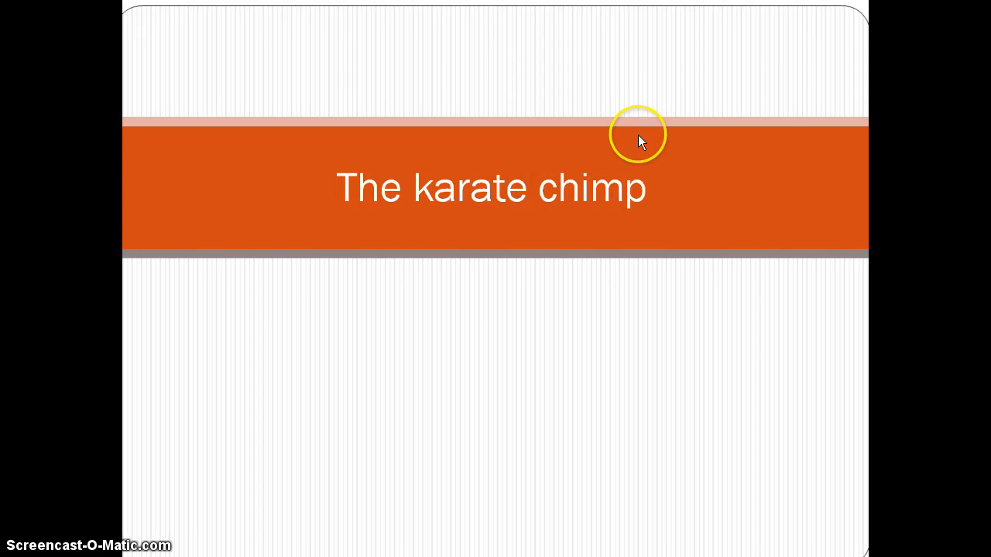
{"action": "mouse_move", "coordinate": [626, 64]}
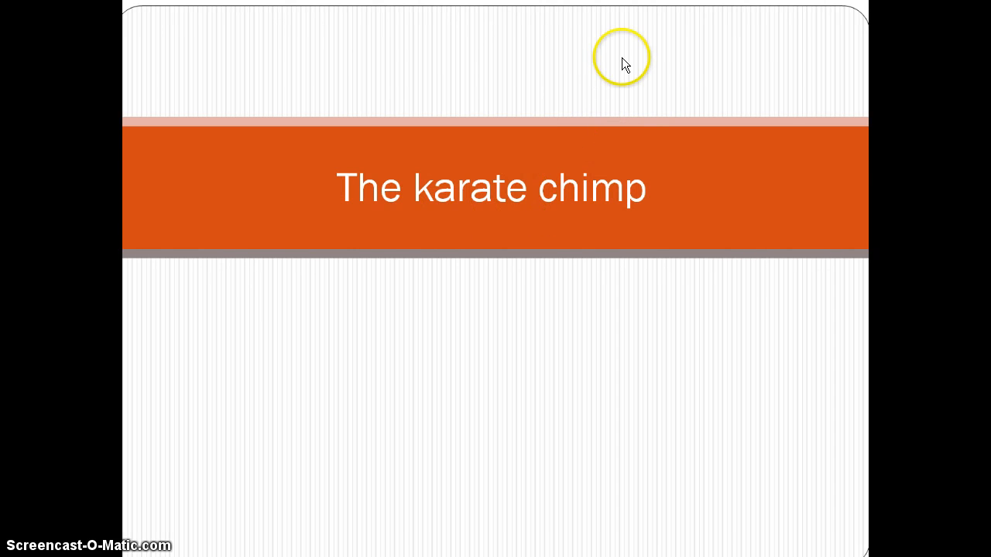